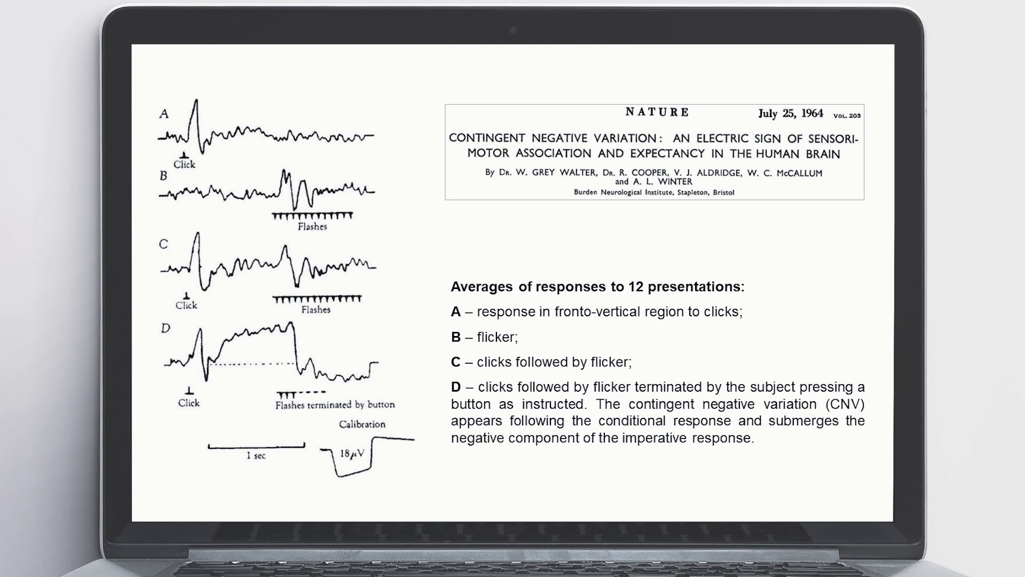
- Advance from the 1964 Nature figure to the 'CNV Duration' slide
key("Right")
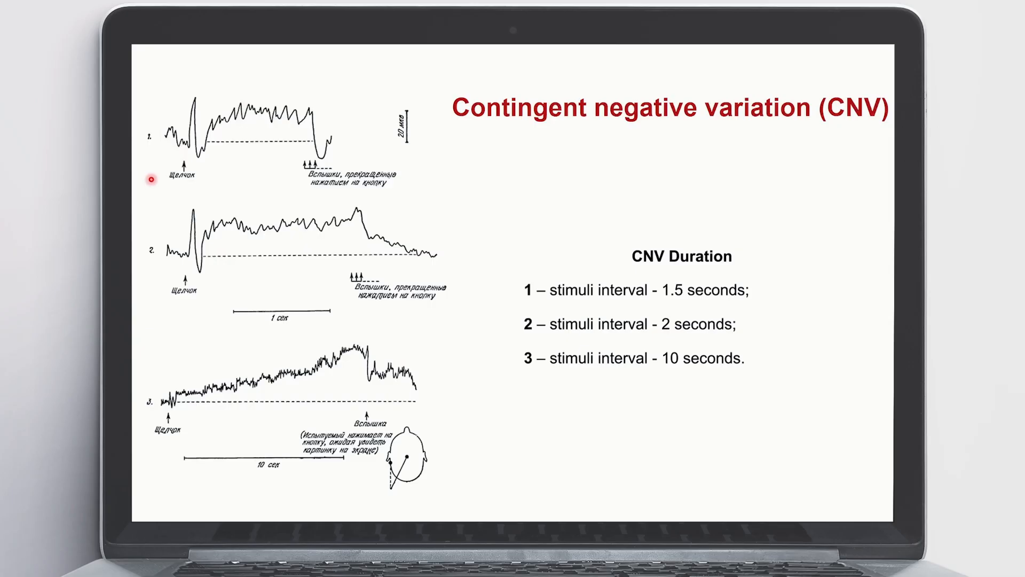
mouse_move(302, 178)
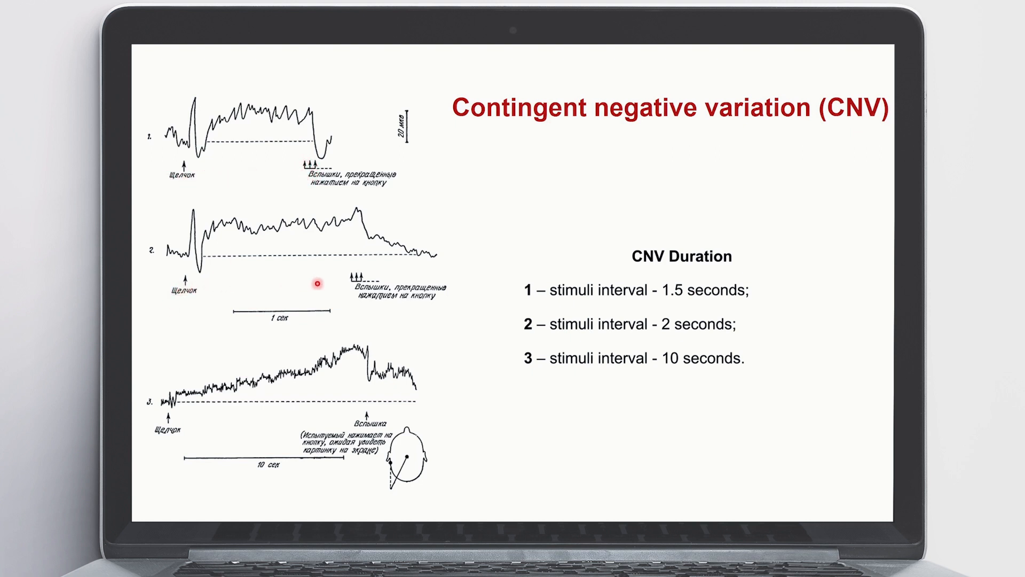
mouse_move(225, 254)
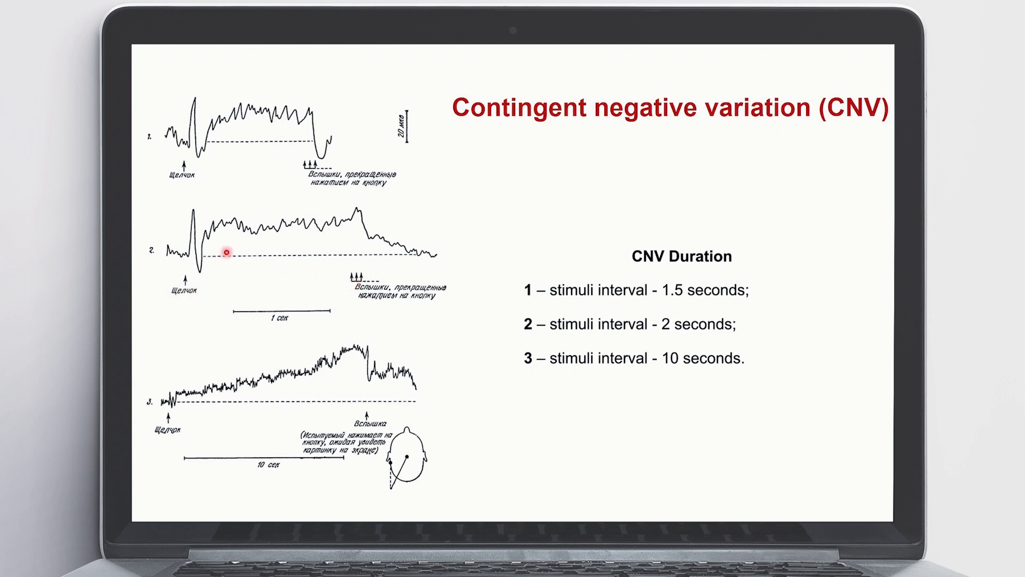
mouse_move(316, 227)
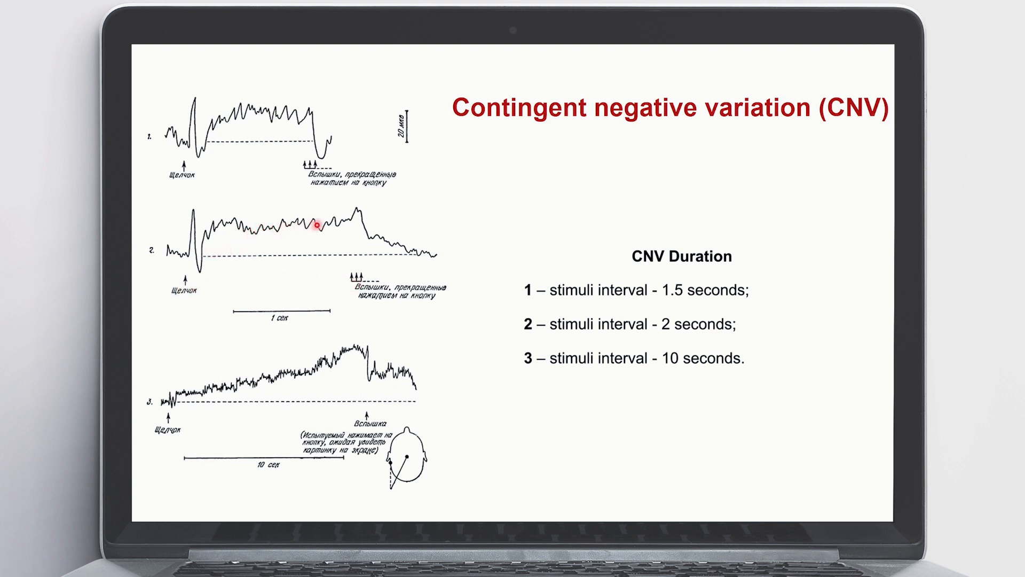
mouse_move(197, 397)
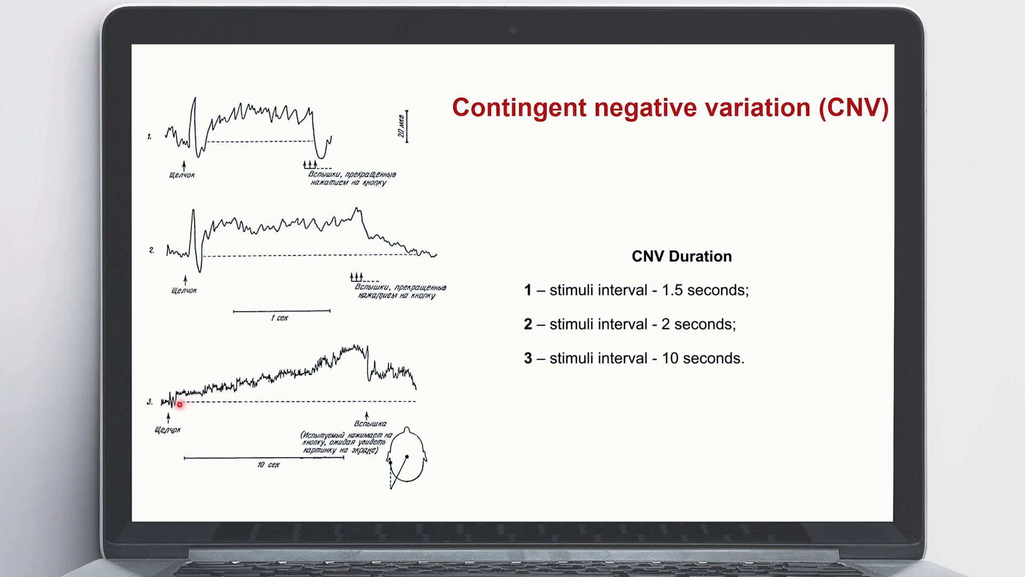
mouse_move(235, 381)
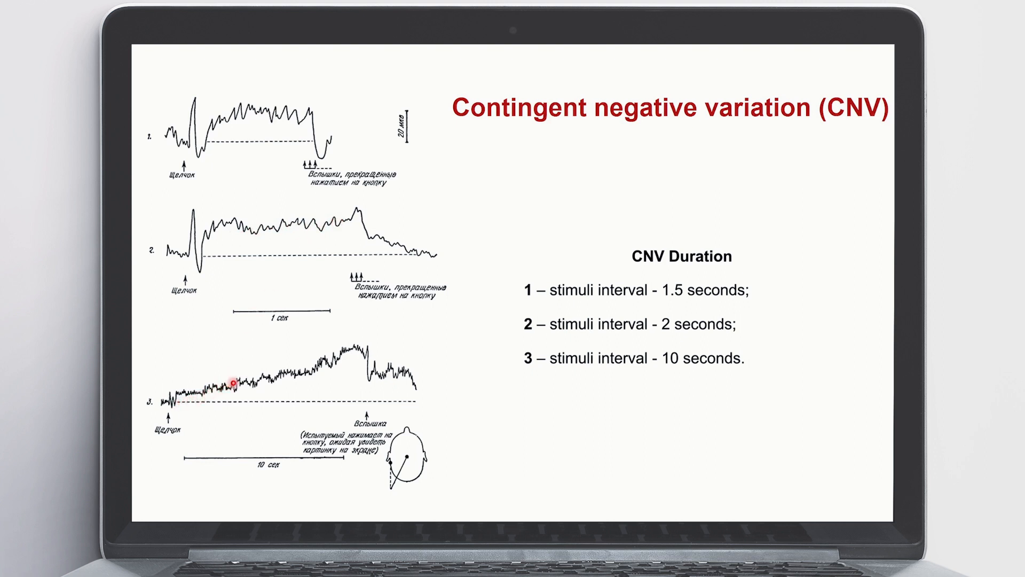
mouse_move(349, 360)
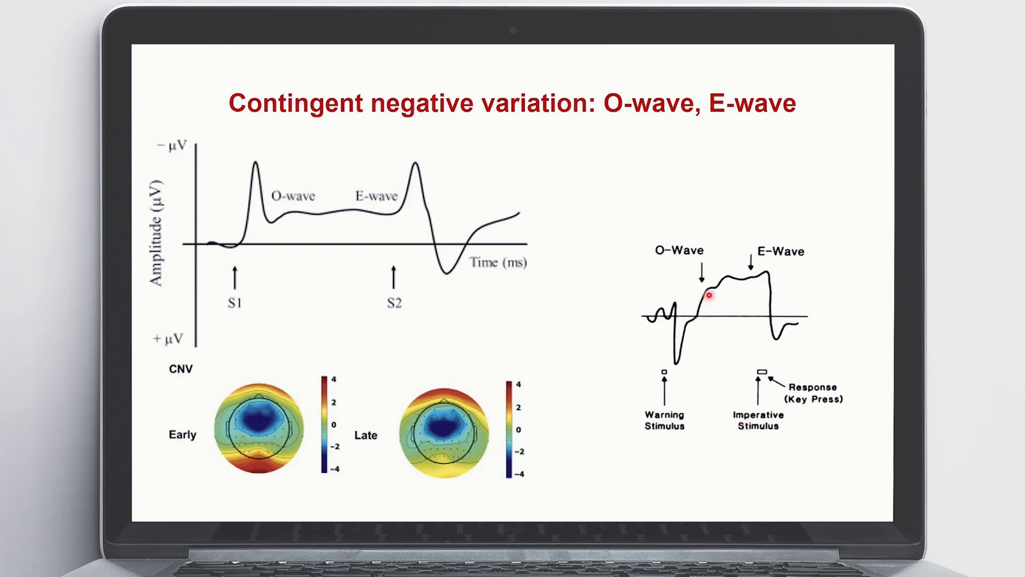
mouse_move(694, 258)
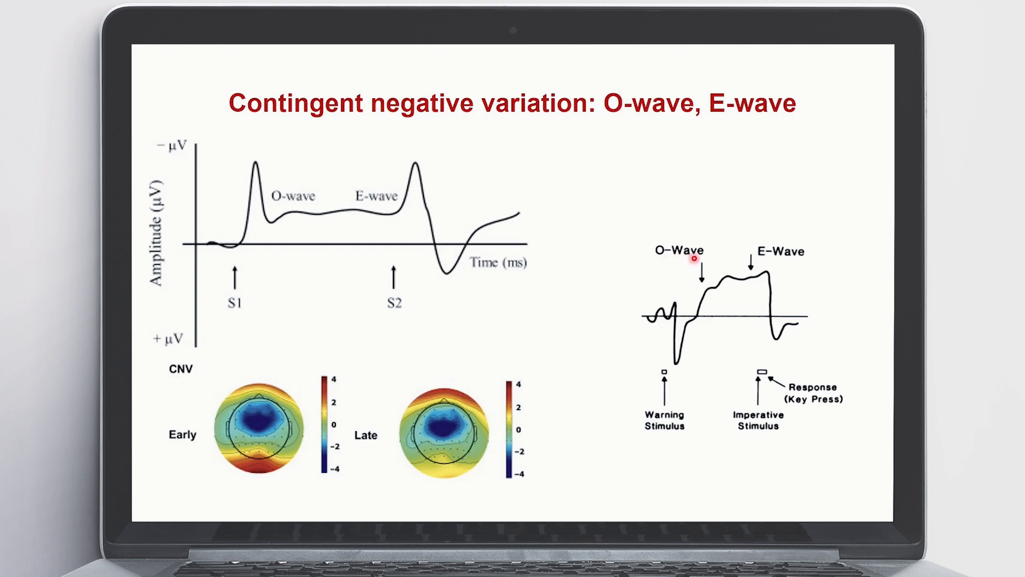
mouse_move(750, 259)
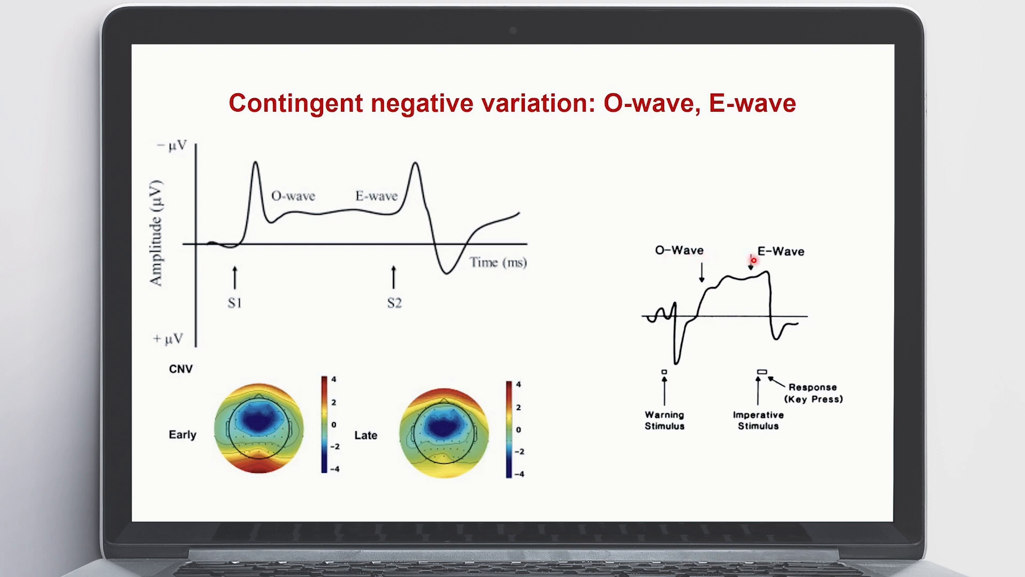
mouse_move(374, 221)
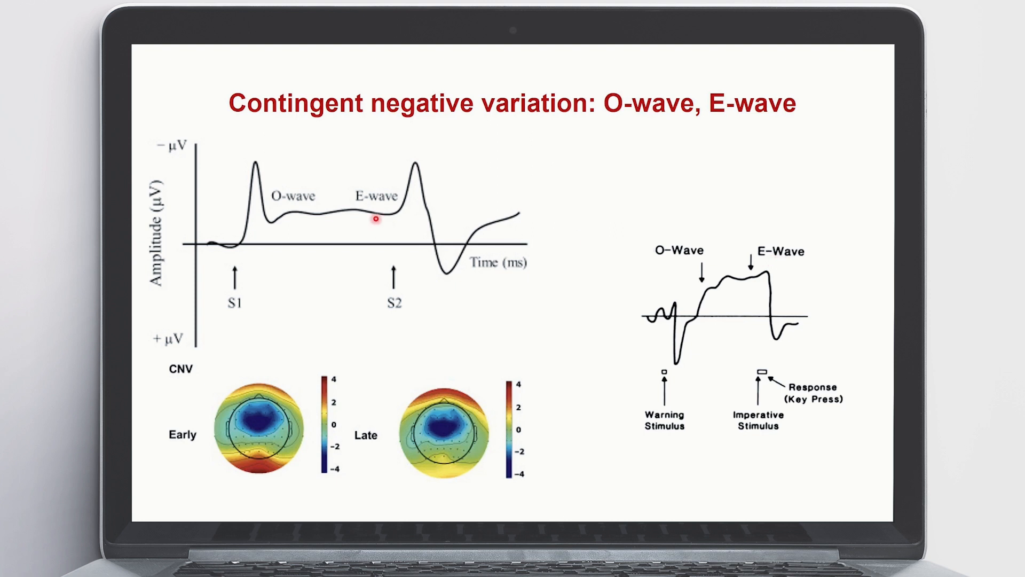
mouse_move(233, 283)
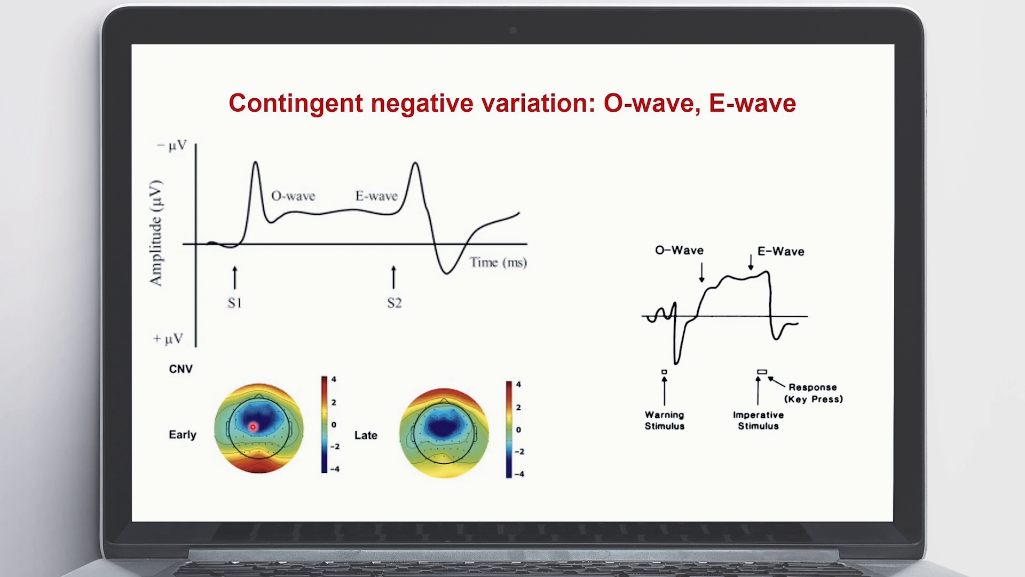
mouse_move(367, 216)
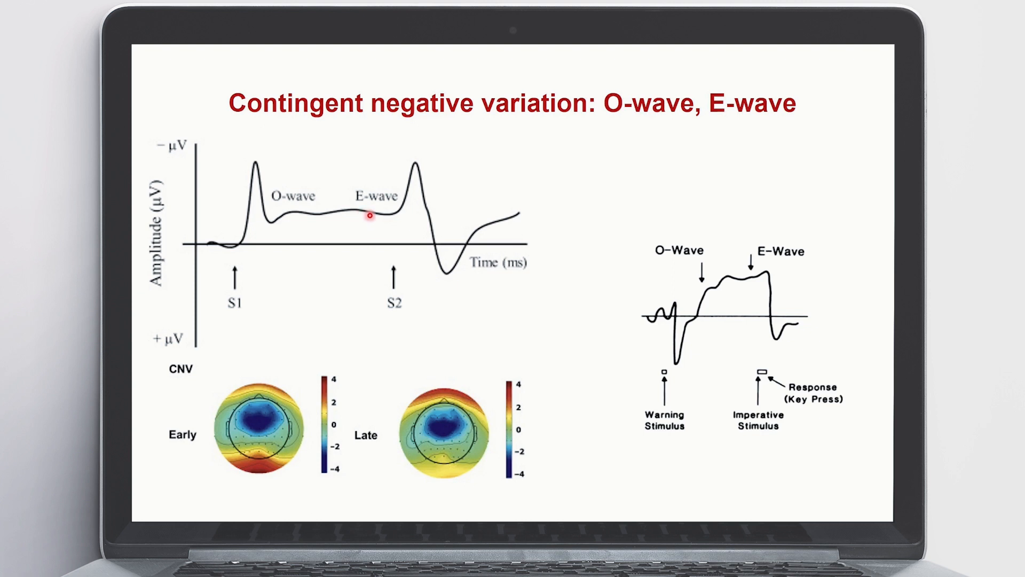
mouse_move(404, 294)
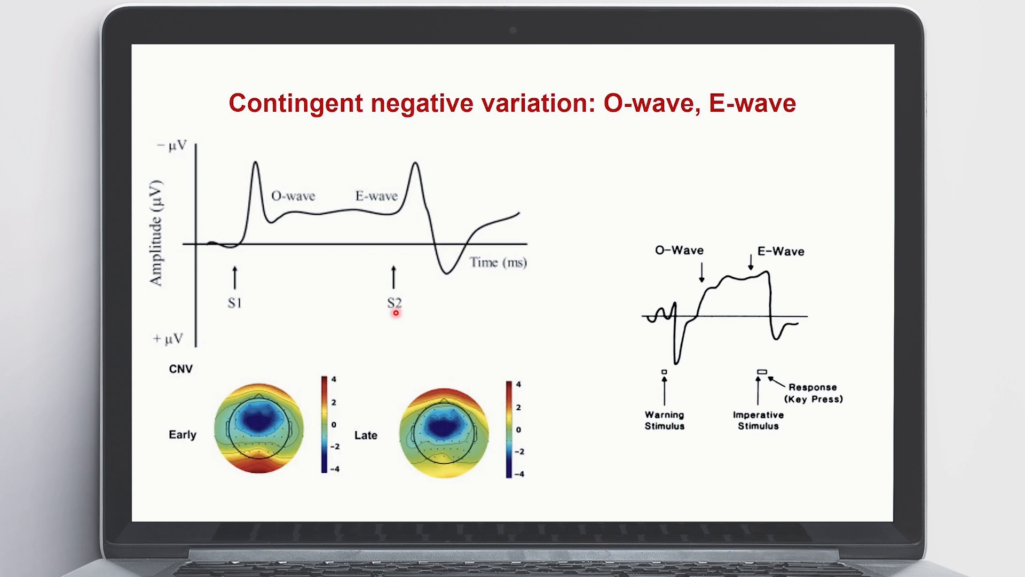
mouse_move(443, 431)
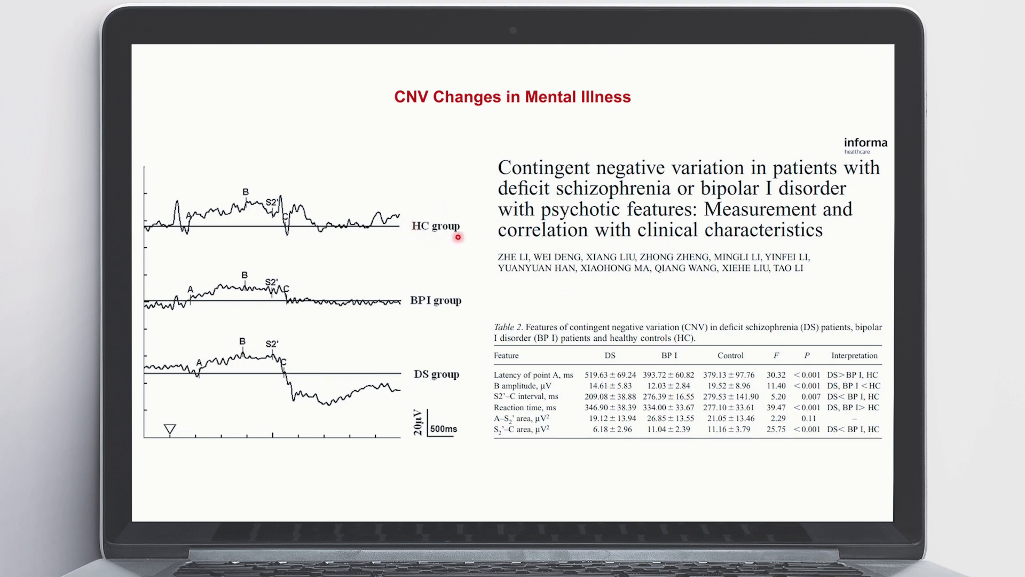
mouse_move(461, 390)
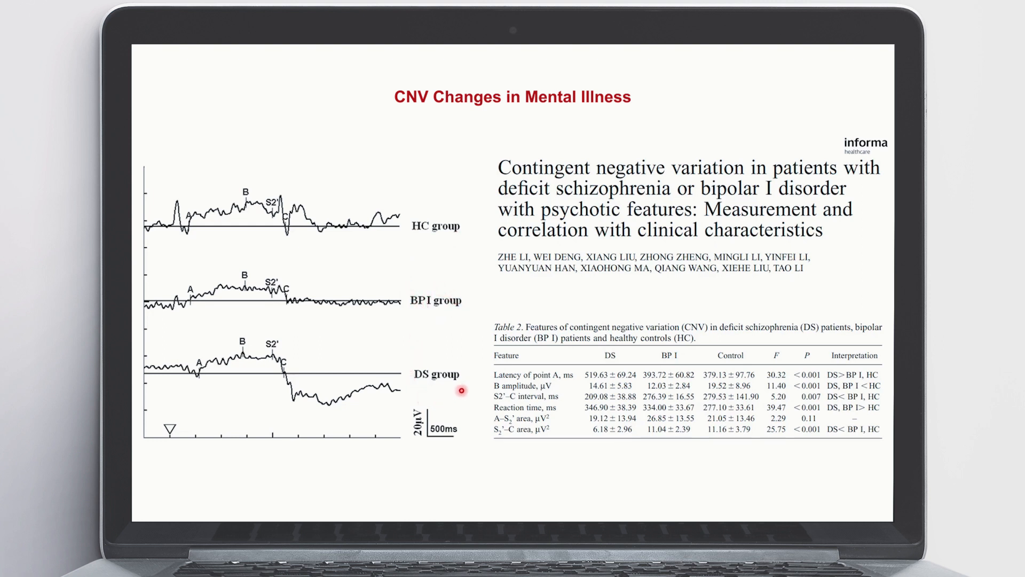
mouse_move(178, 233)
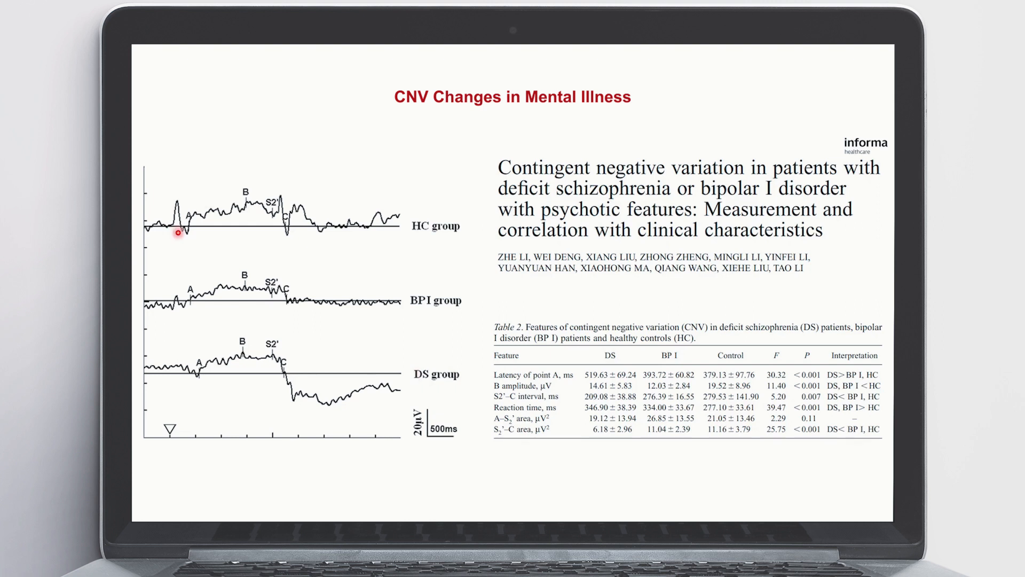
mouse_move(215, 209)
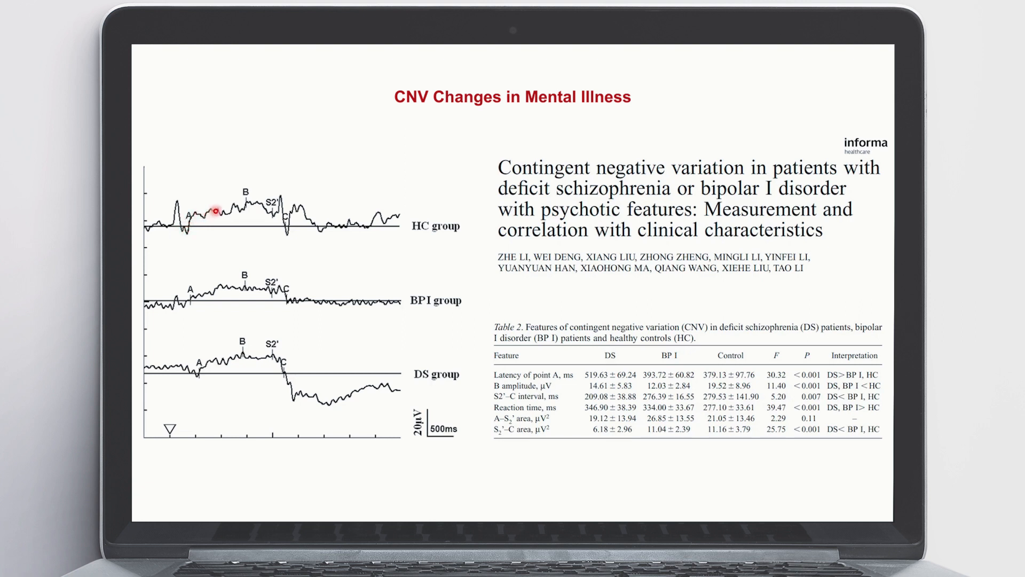
mouse_move(353, 382)
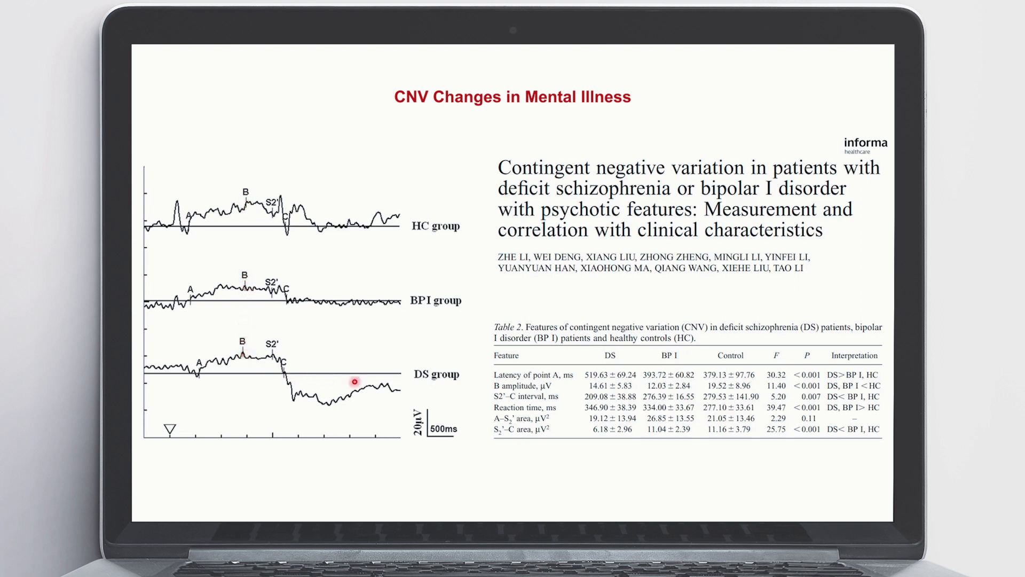
mouse_move(600, 385)
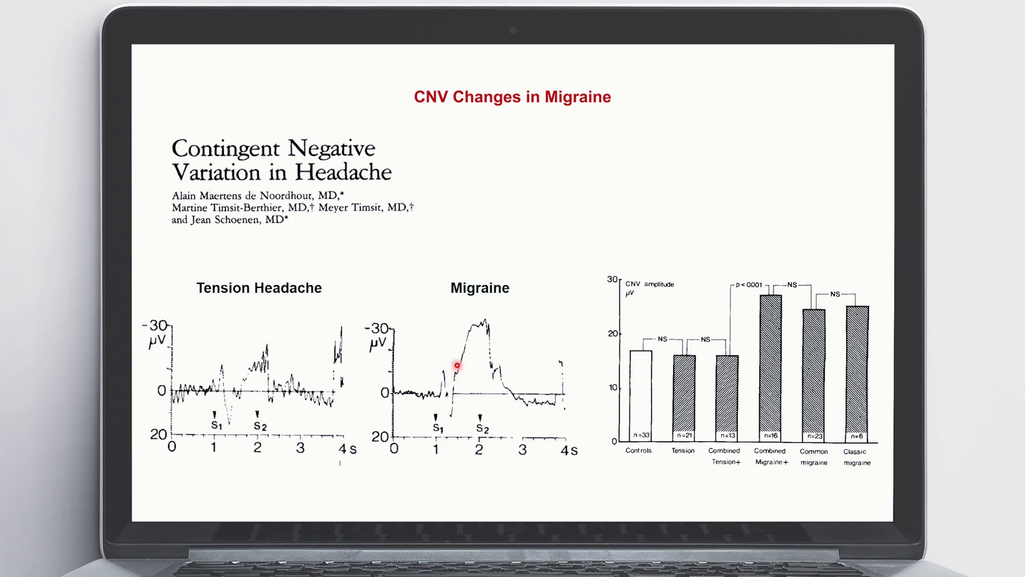
mouse_move(637, 314)
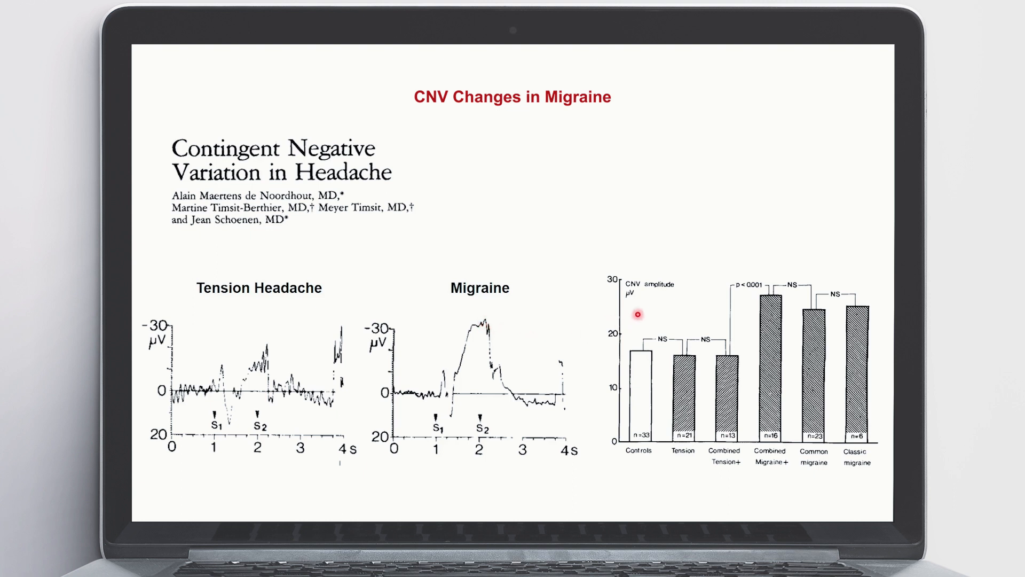
mouse_move(245, 370)
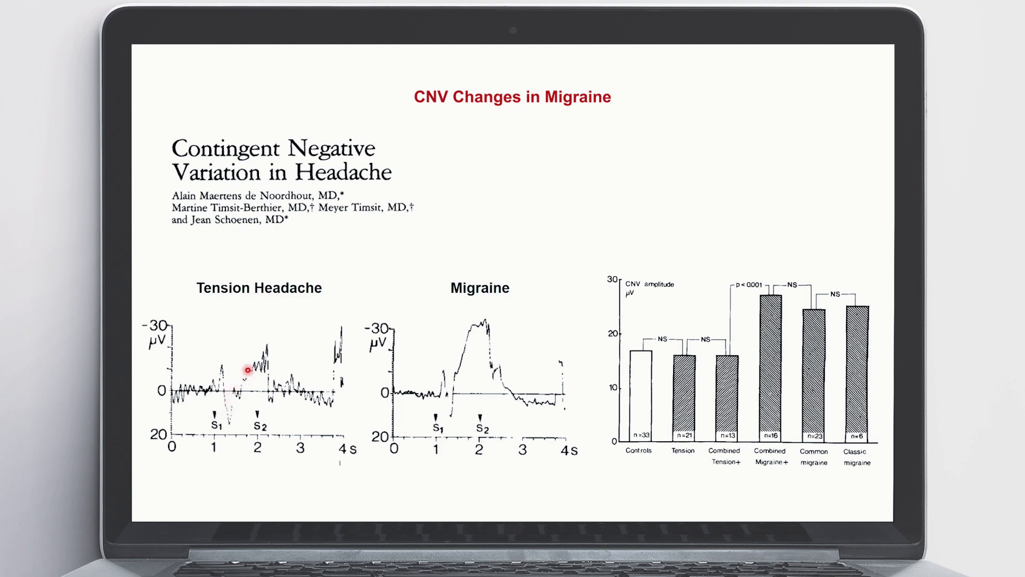
mouse_move(263, 379)
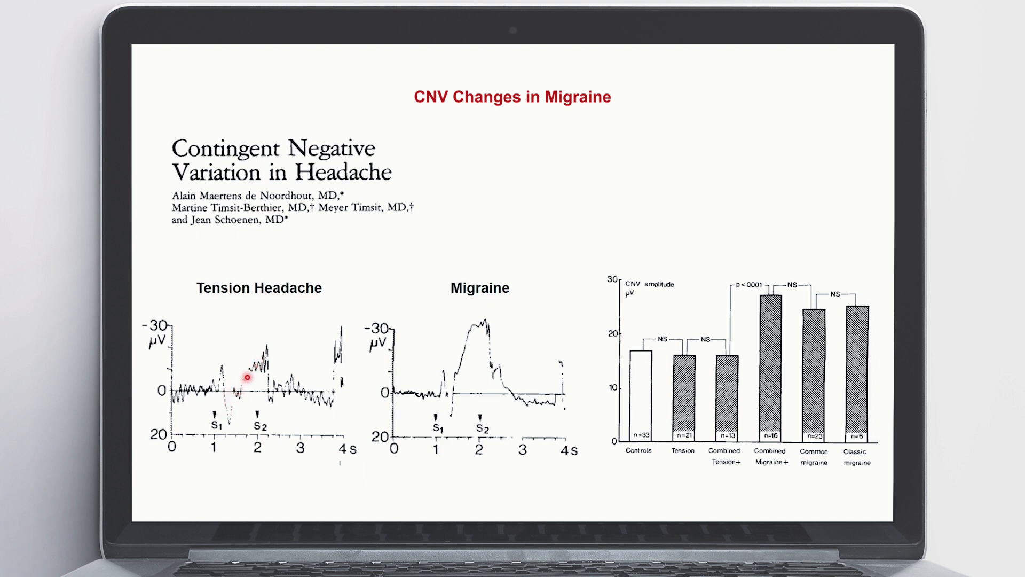
mouse_move(646, 397)
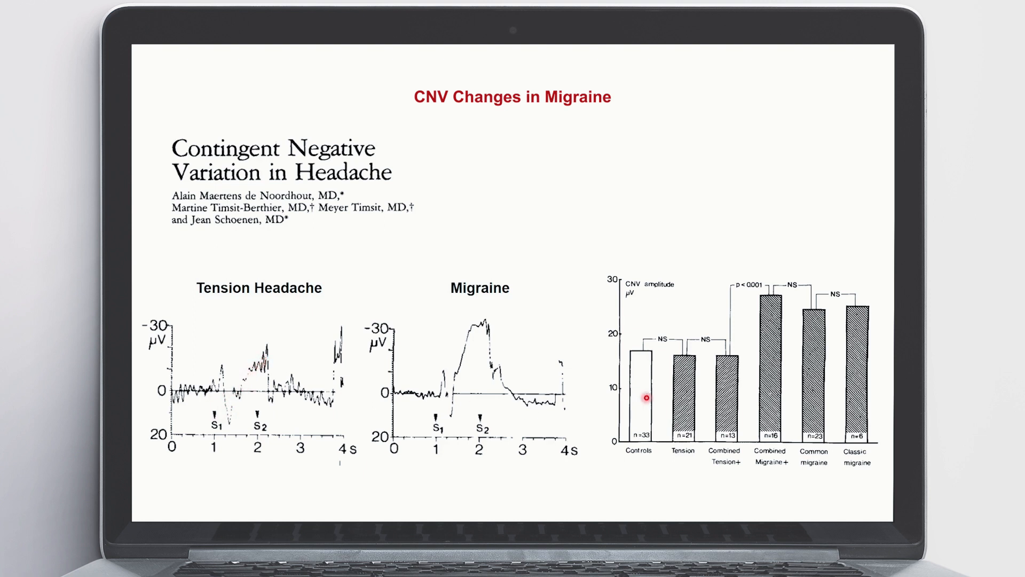
mouse_move(644, 369)
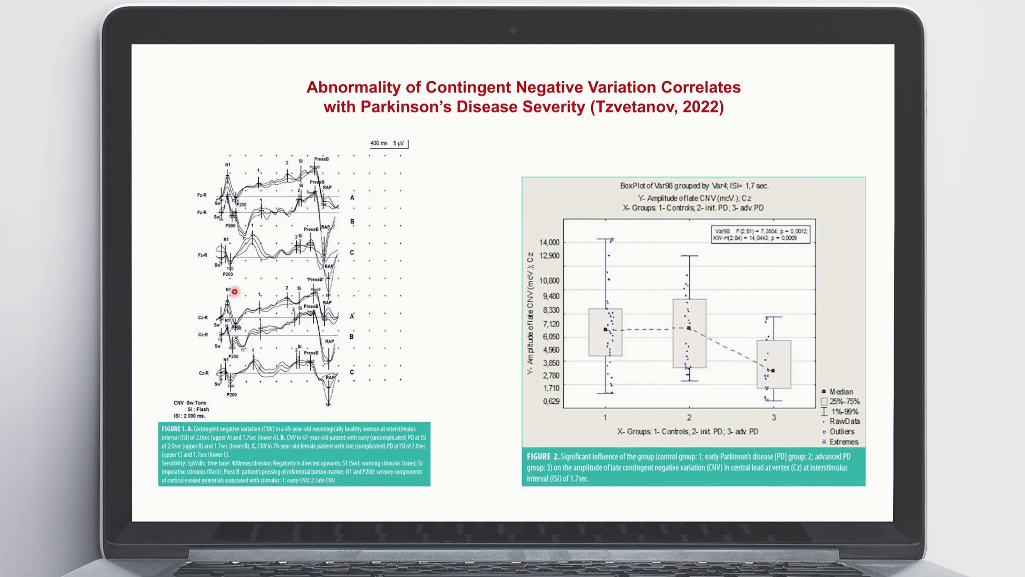
mouse_move(284, 172)
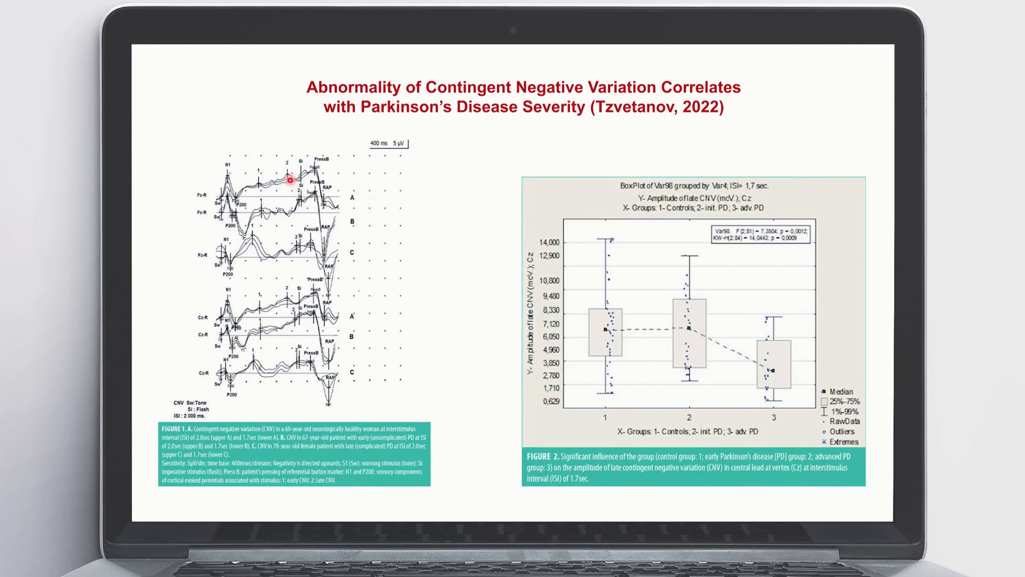
mouse_move(294, 232)
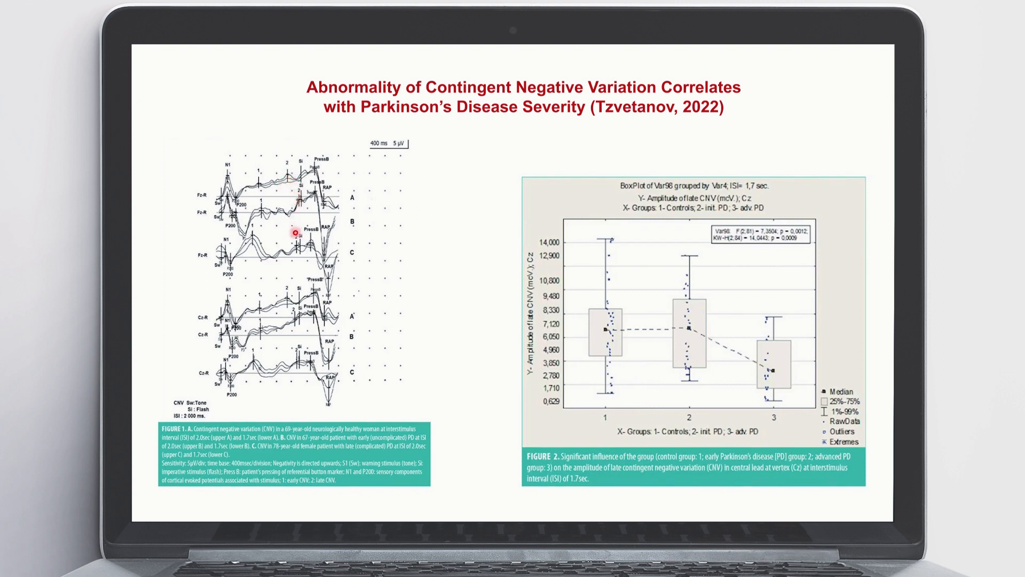
mouse_move(315, 258)
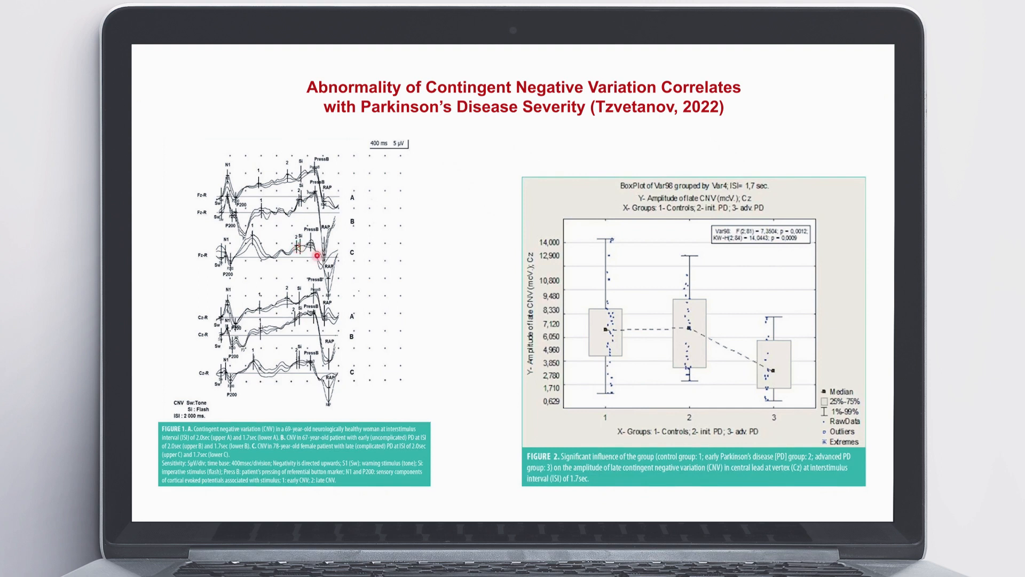
mouse_move(761, 354)
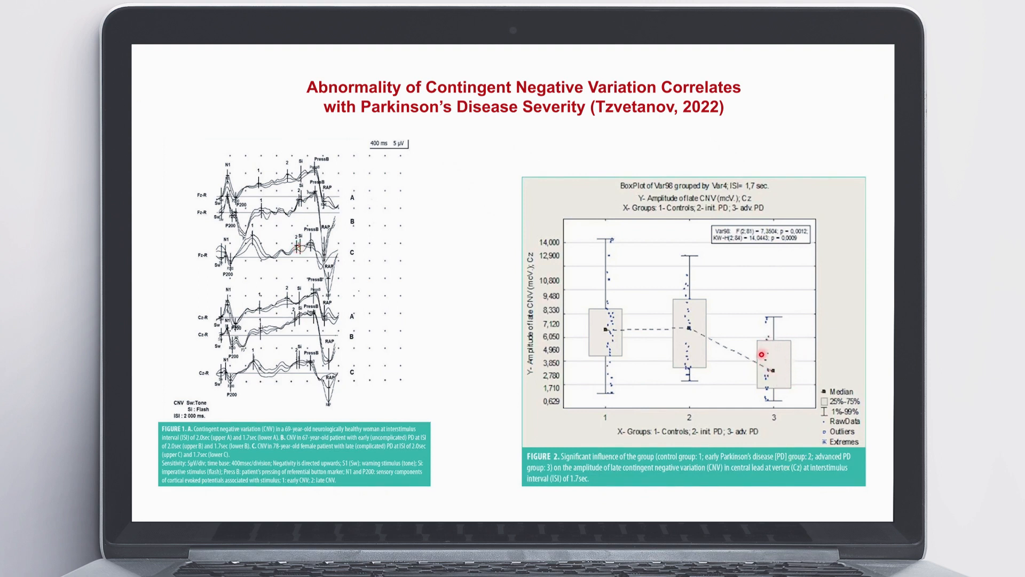